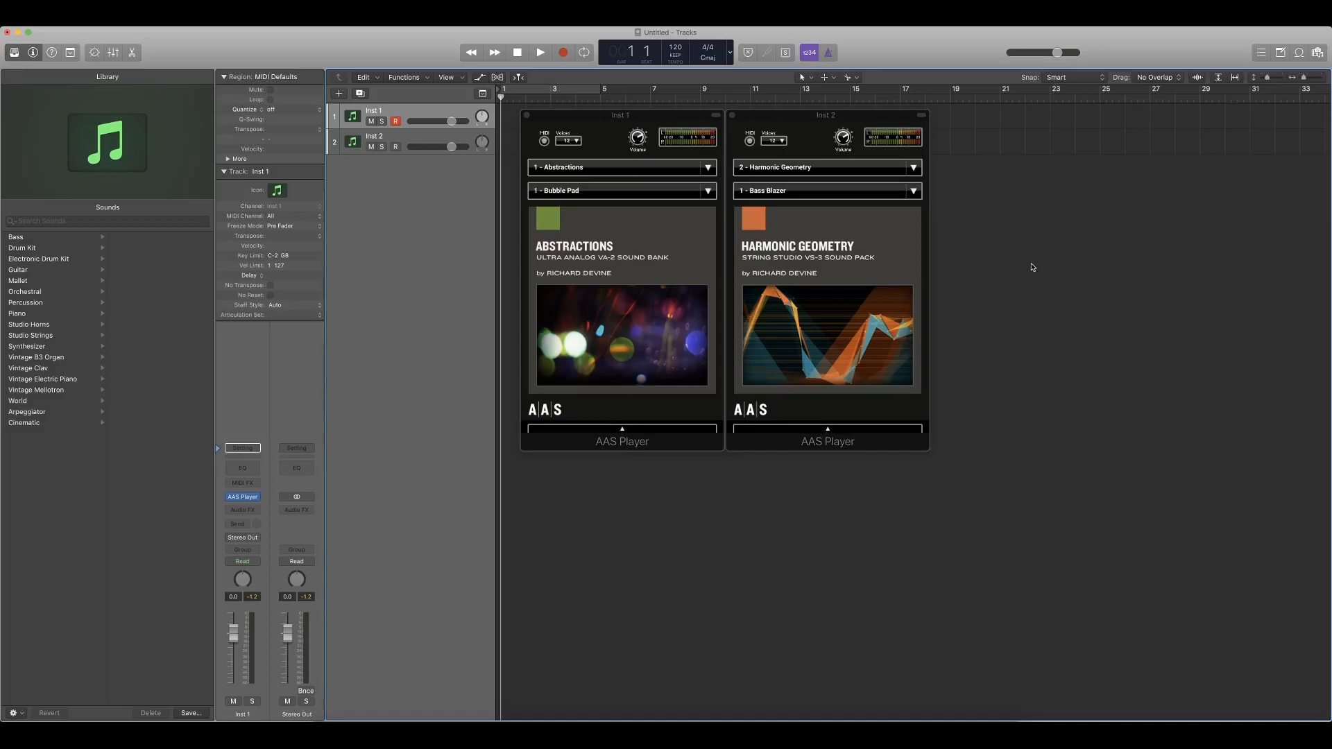
pyautogui.moveTo(892, 283)
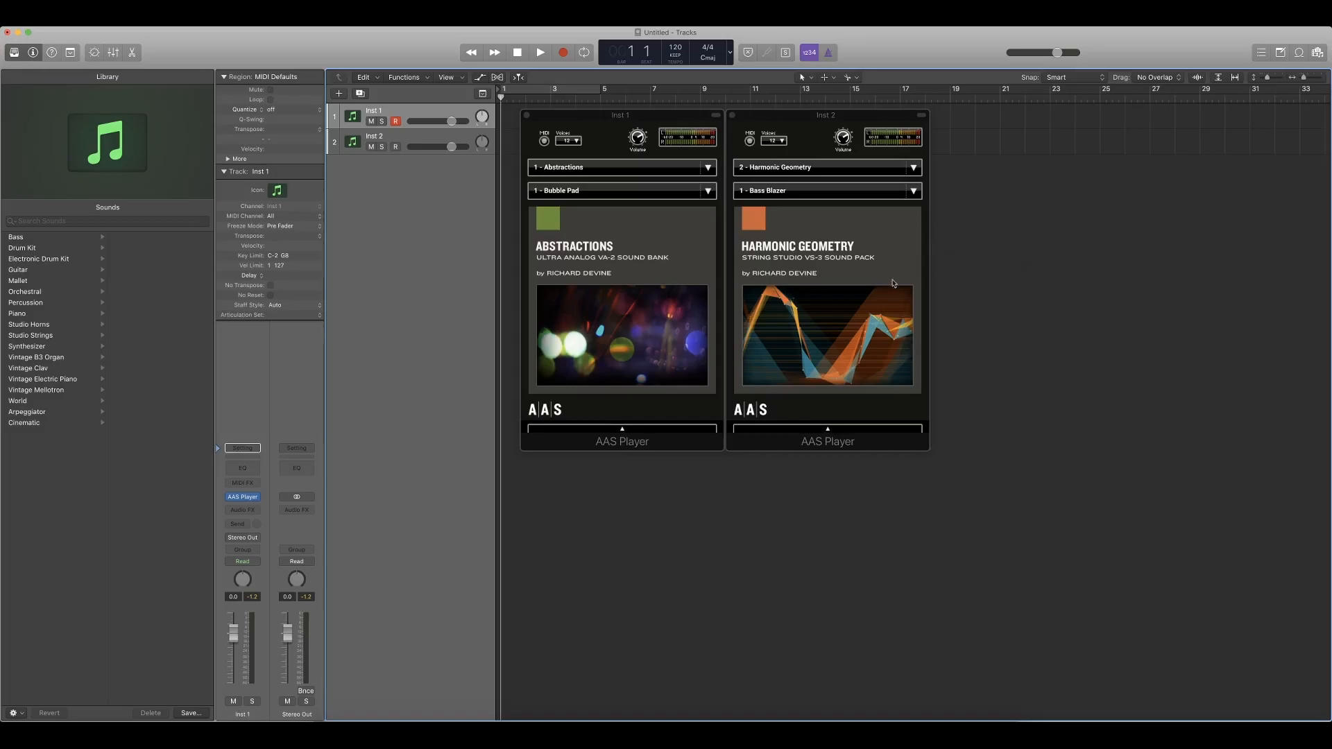
pyautogui.moveTo(851, 301)
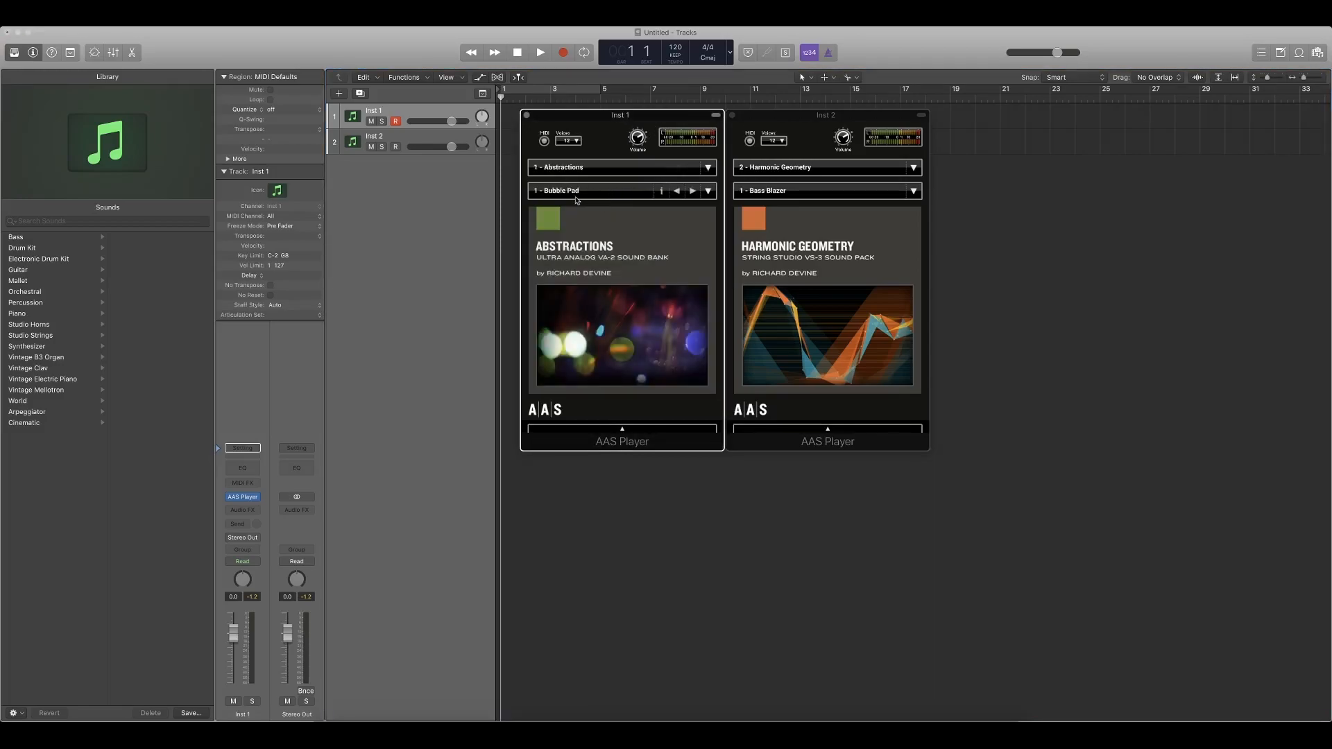
# Step: Switch the Abstractions preset from Bubble Pad to 17 - Hysteria
pyautogui.click(710, 191)
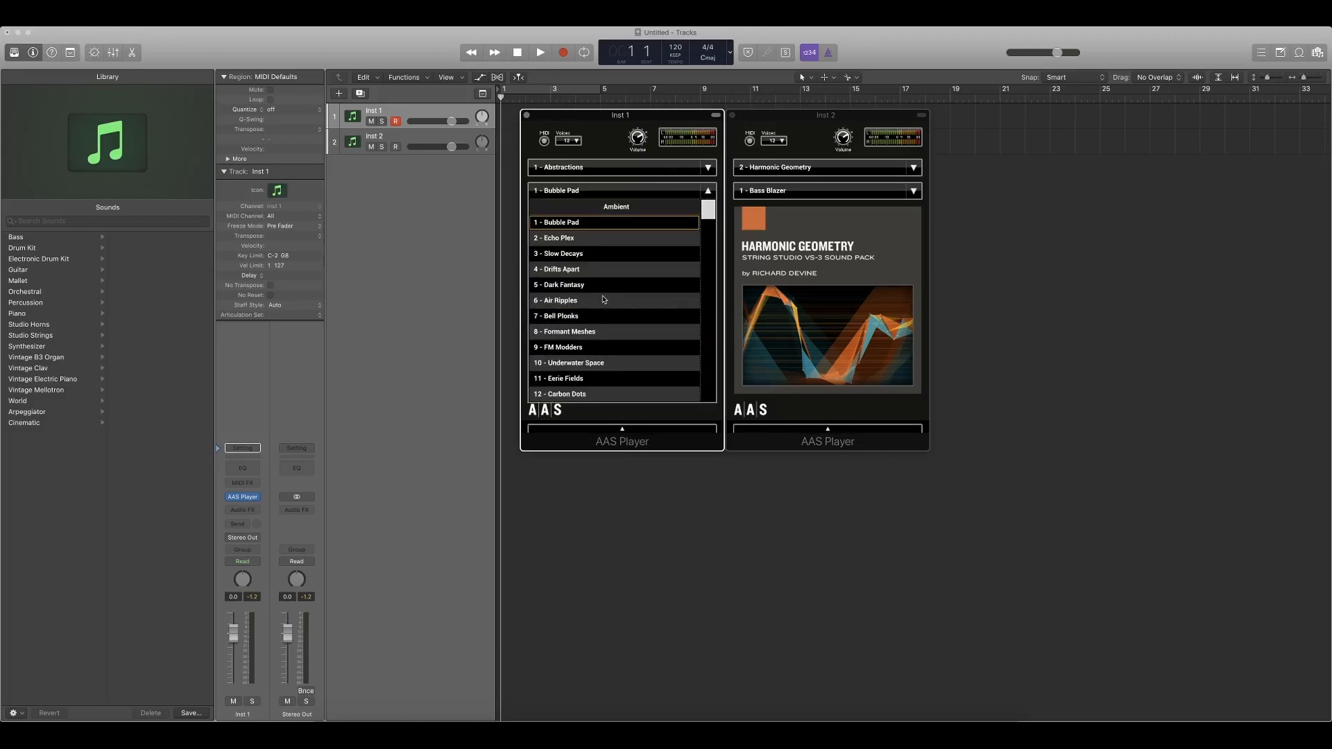
pyautogui.scroll(-3)
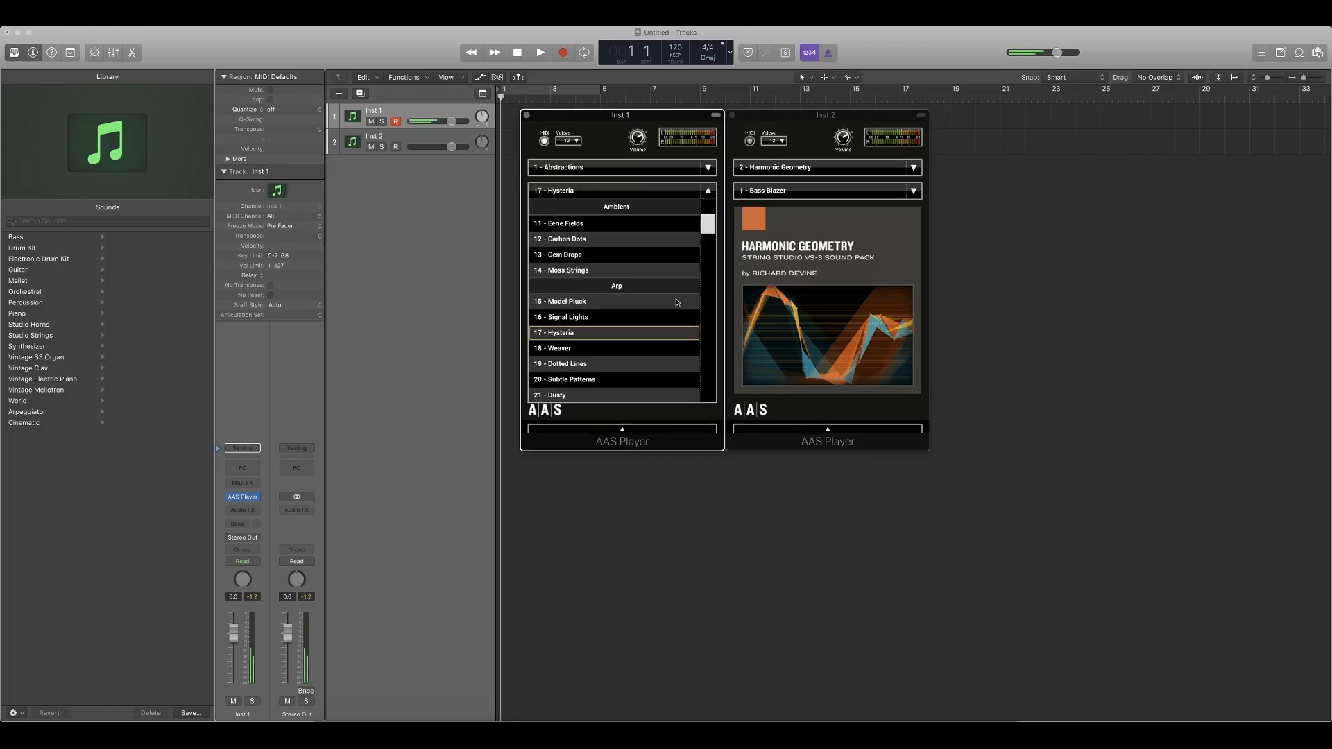
pyautogui.moveTo(624, 255)
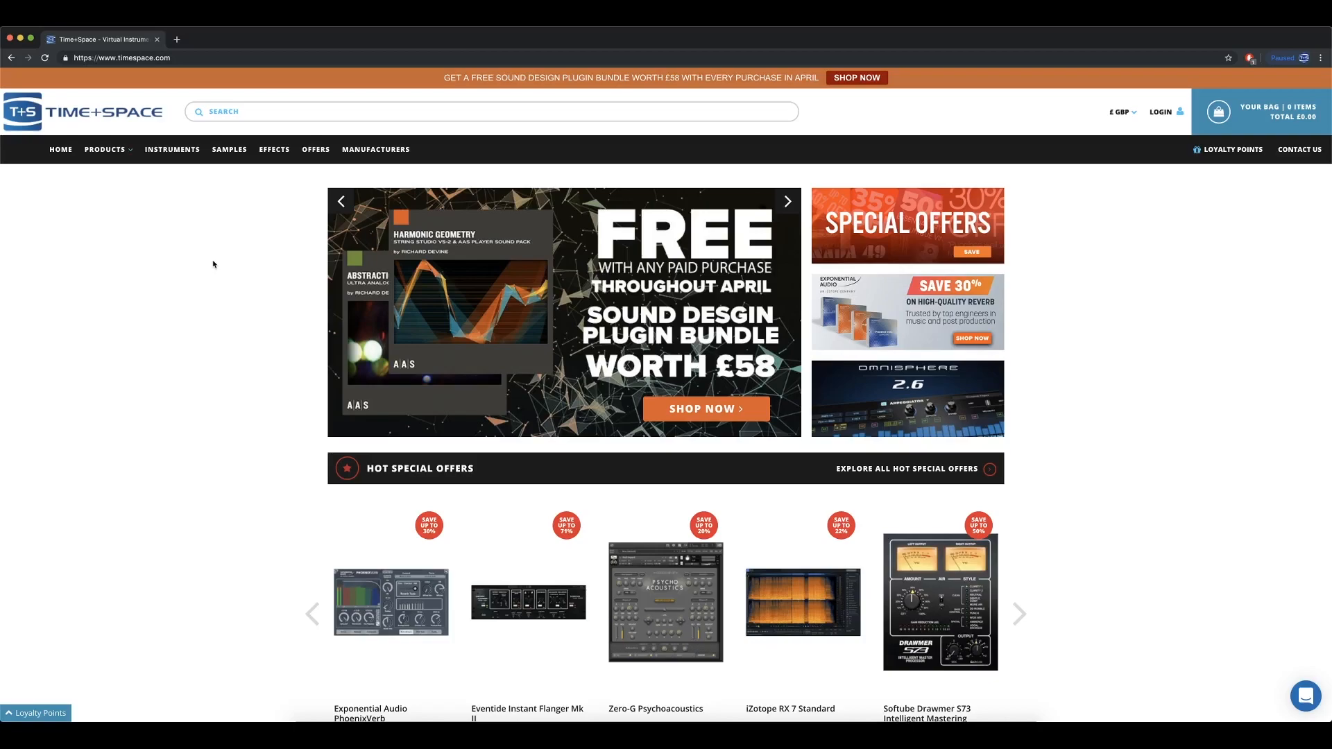
pyautogui.click(786, 201)
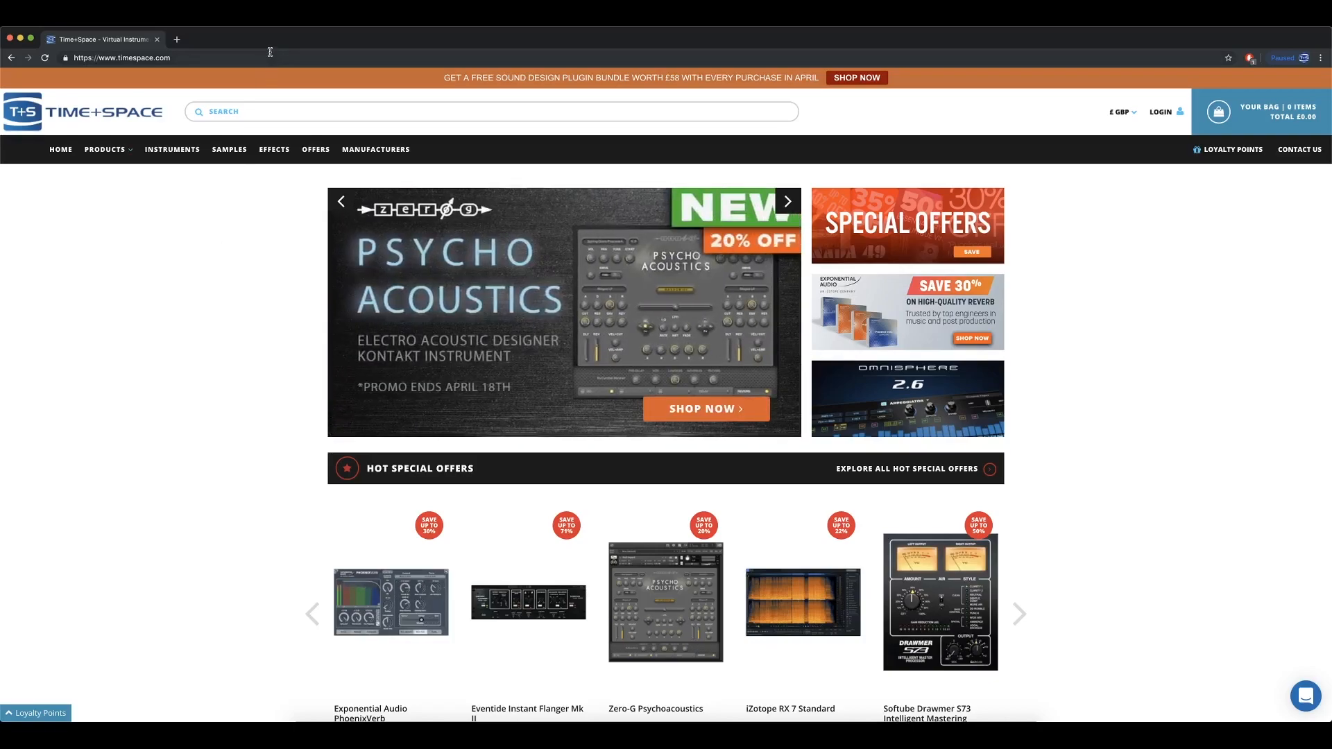
pyautogui.moveTo(198, 213)
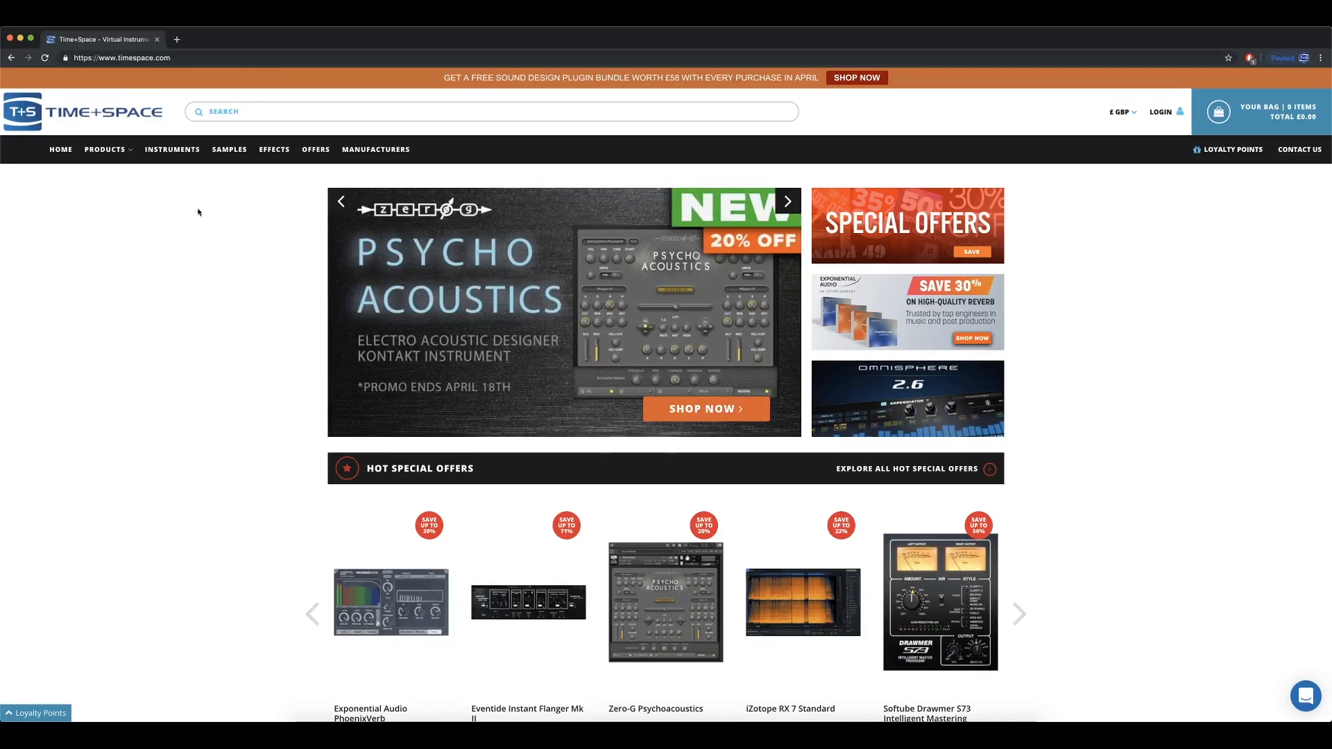
pyautogui.scroll(-3)
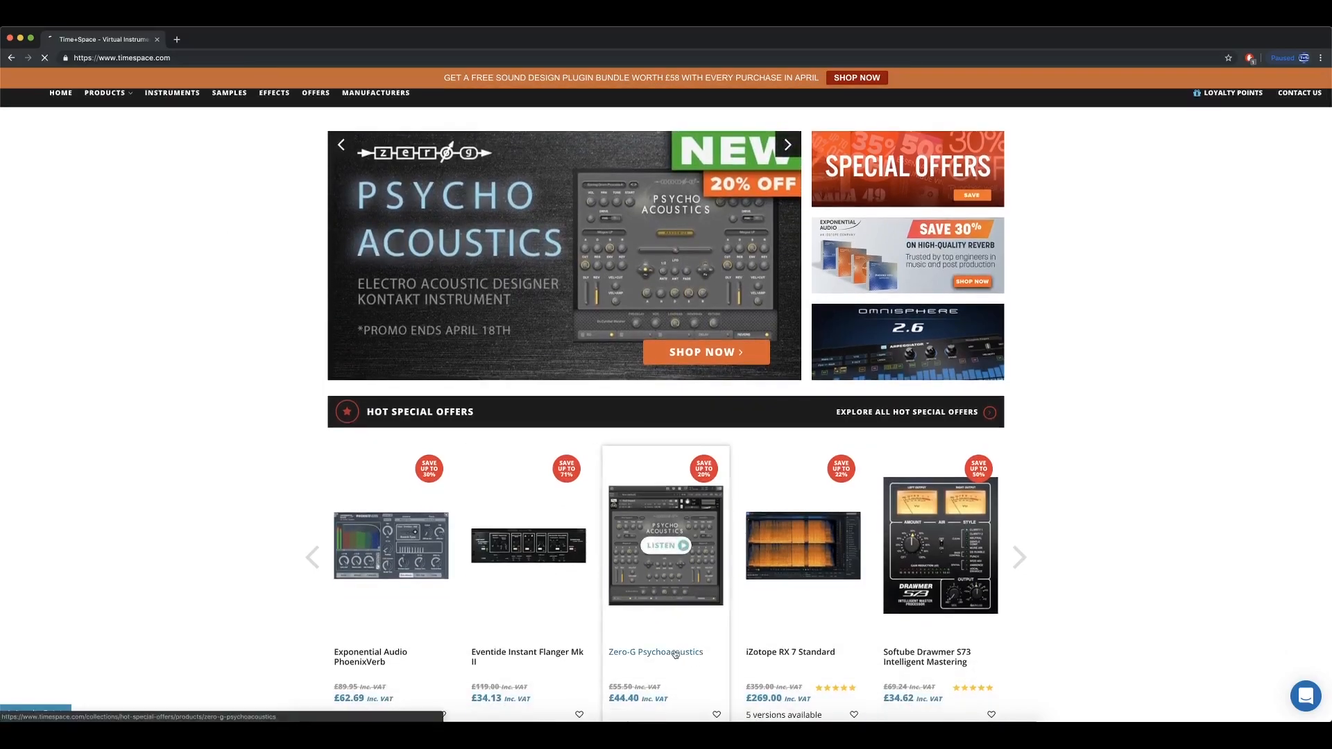
# Step: Go to the Zero-G Psychoacoustics product page (£44.40) from Hot Special Offers
pyautogui.click(655, 653)
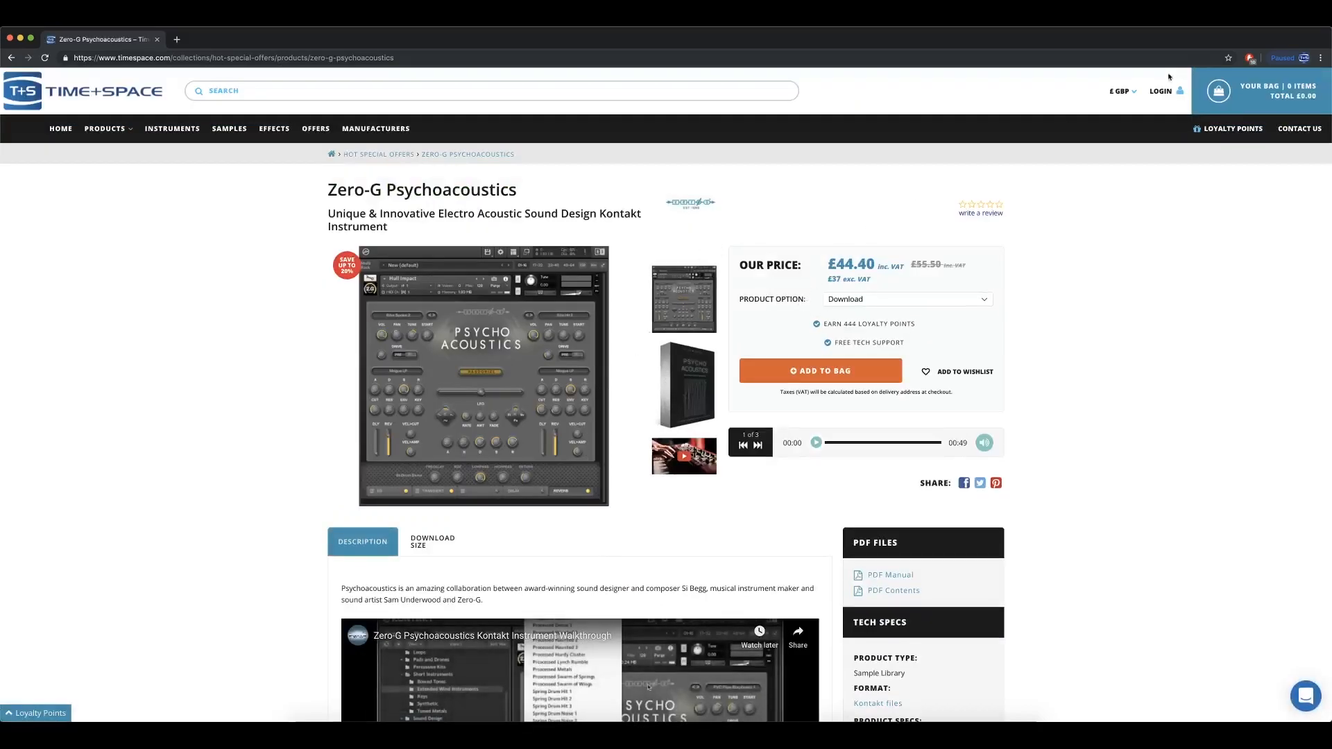
pyautogui.click(1121, 91)
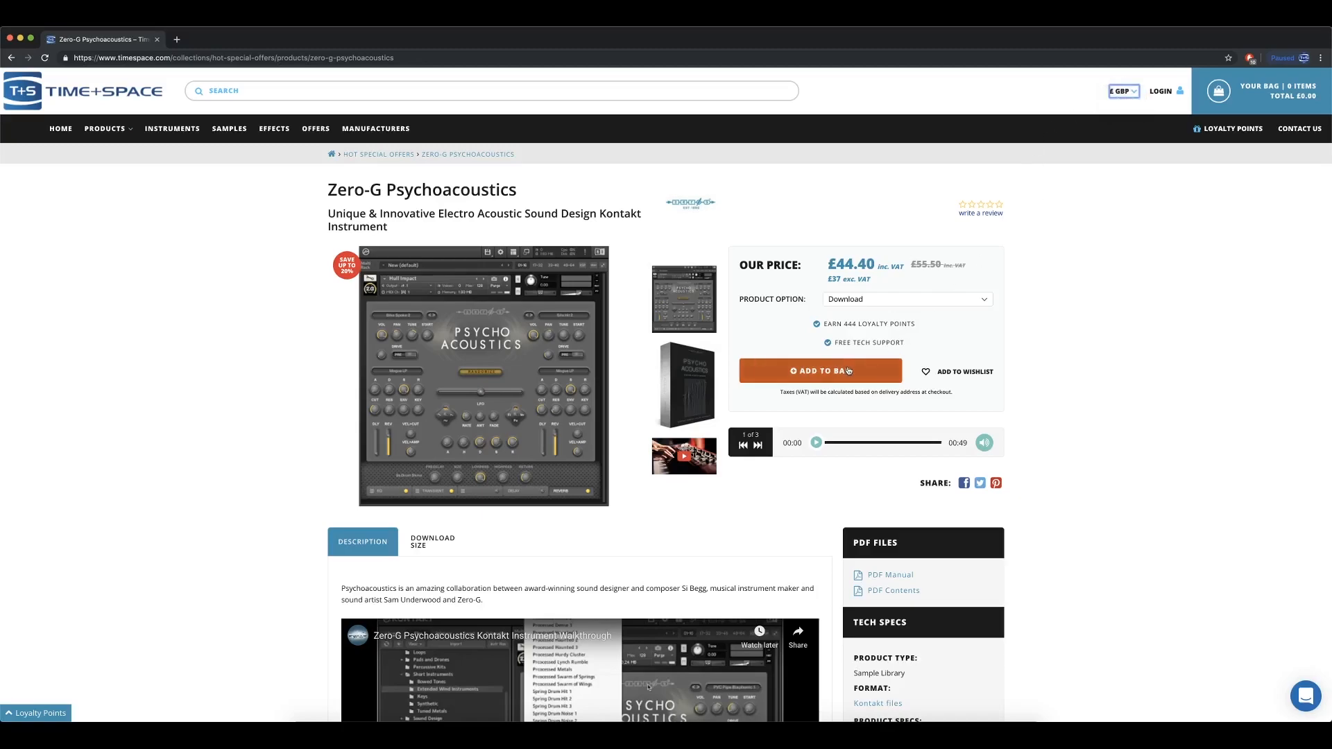
# Step: Add Zero-G Psychoacoustics to the bag and accept the free AAS Richard Devine bundle
pyautogui.click(819, 371)
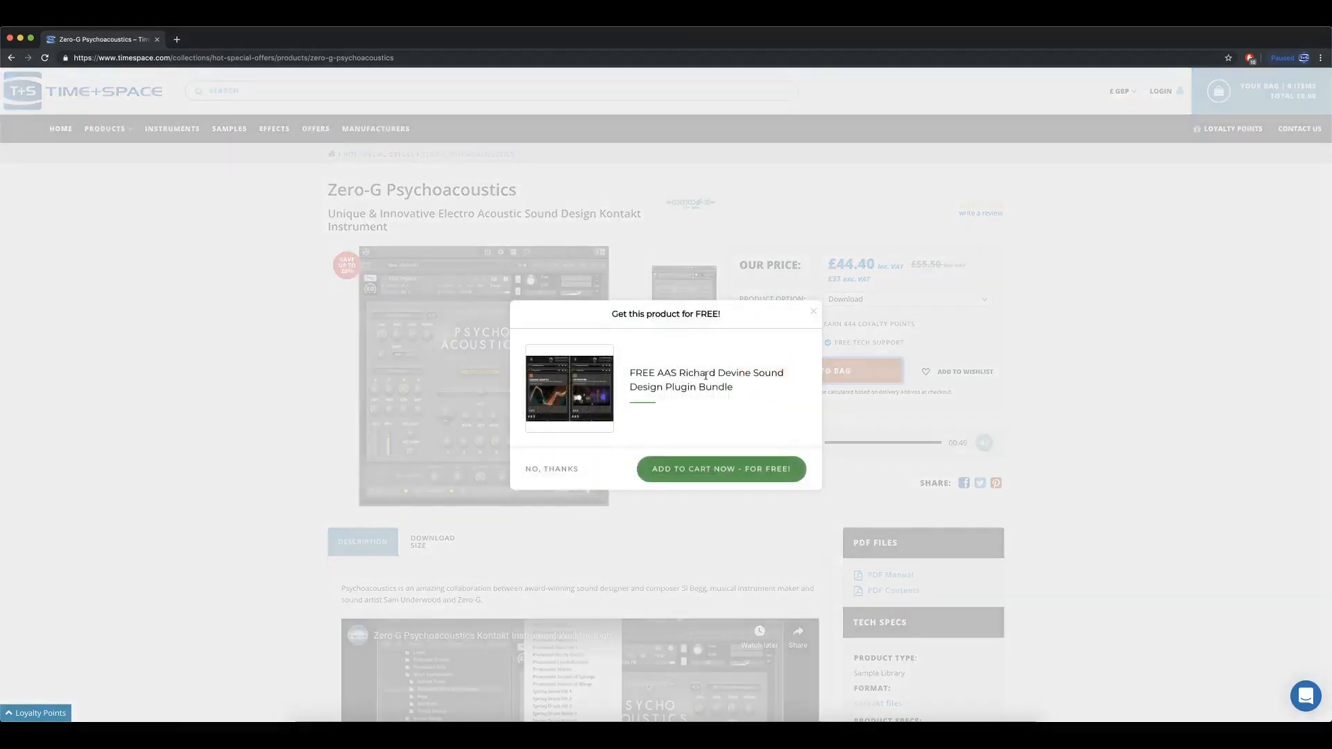
pyautogui.moveTo(638, 361)
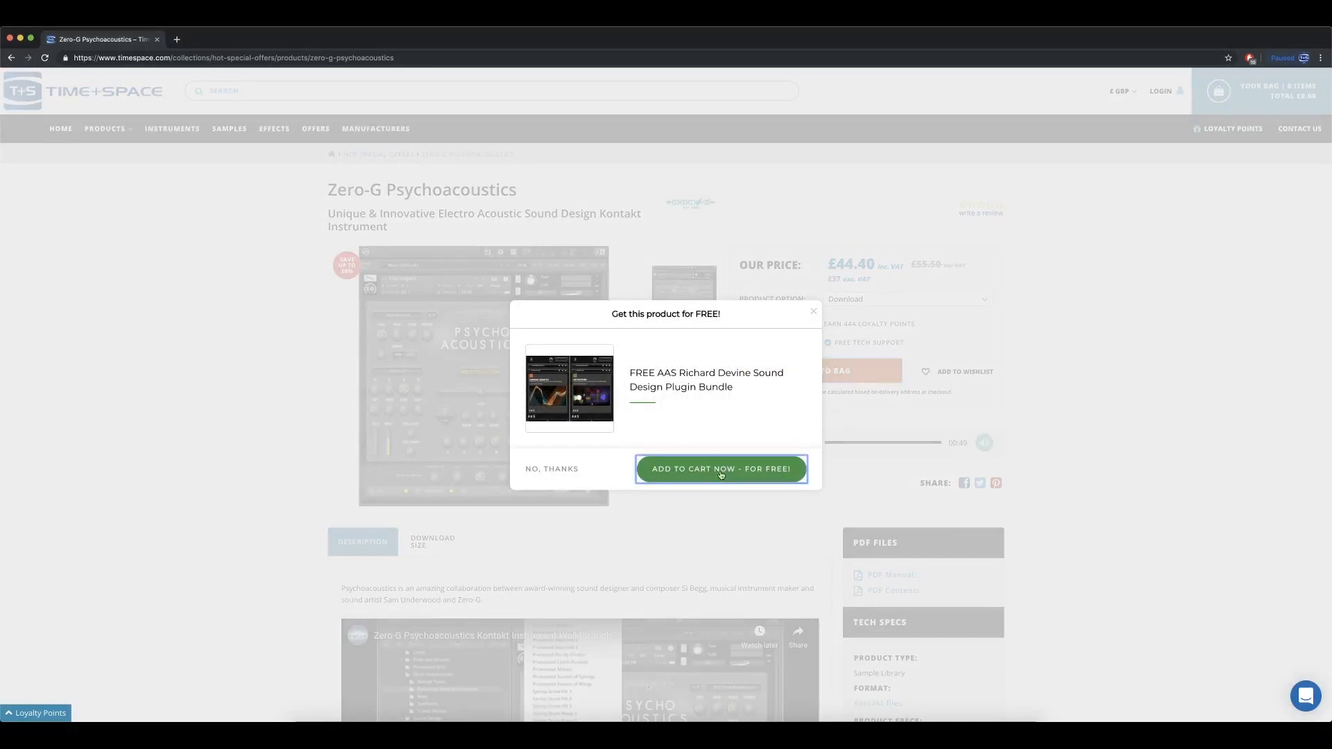
pyautogui.click(721, 468)
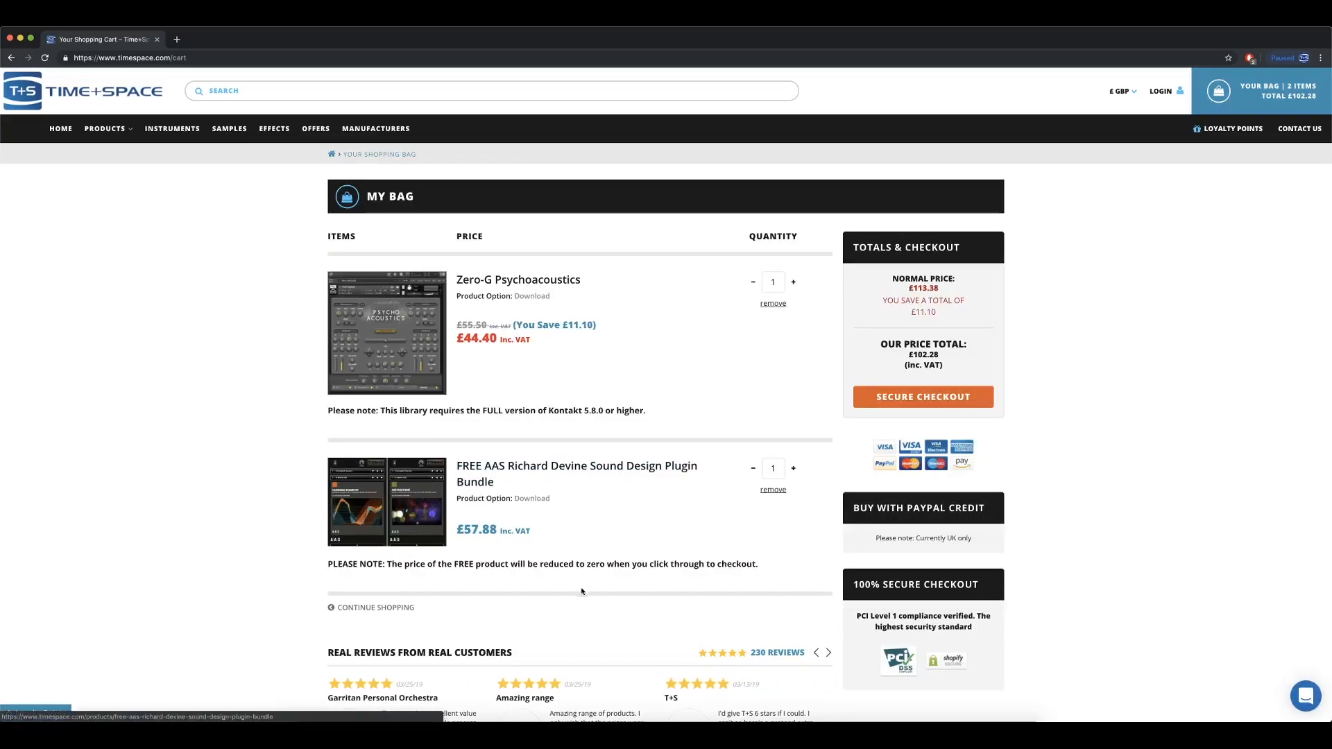
# Step: Review the bag listing both items with the £102.28 checkout total and customer reviews
pyautogui.click(828, 652)
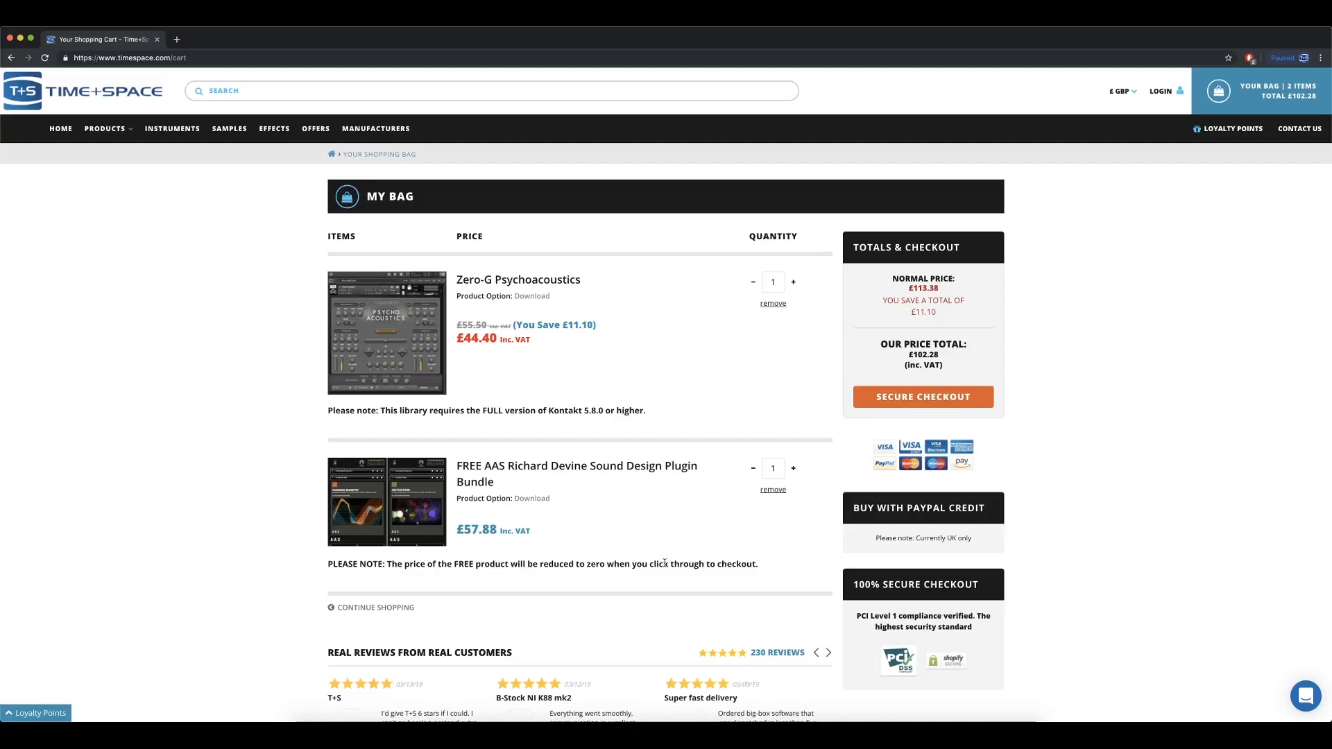
pyautogui.click(828, 652)
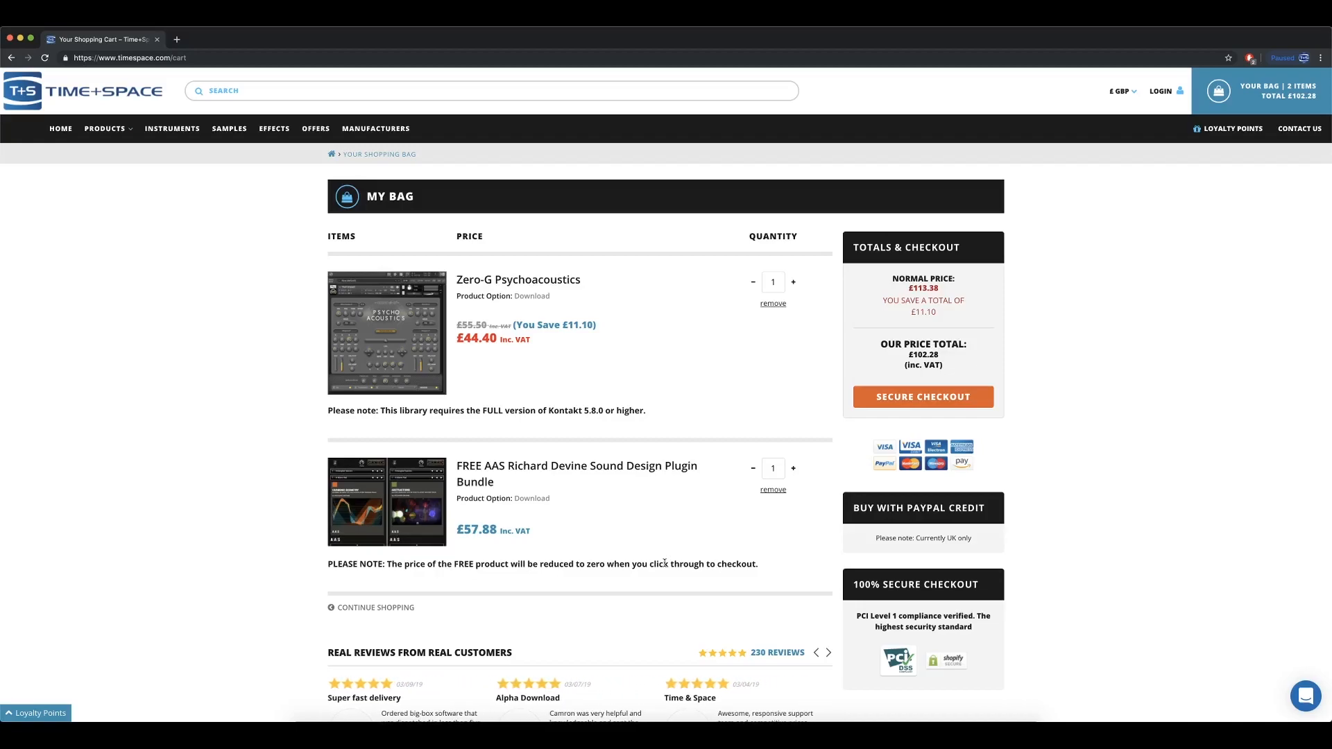
pyautogui.click(829, 652)
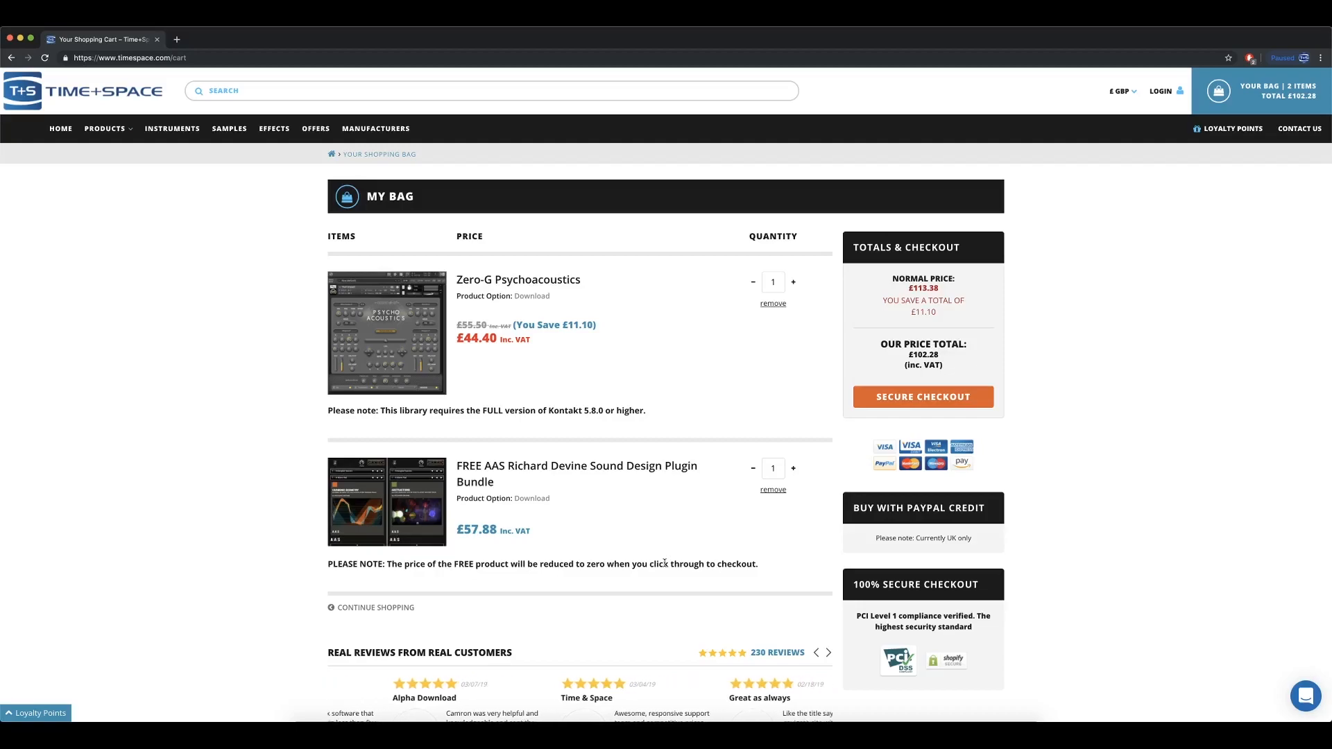